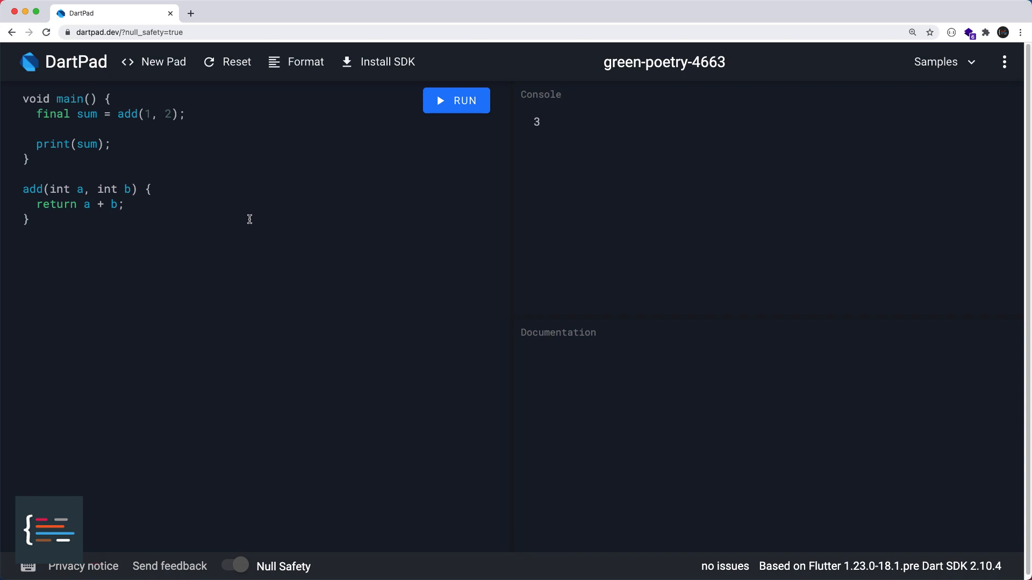
{"action": "type", "text": "null"}
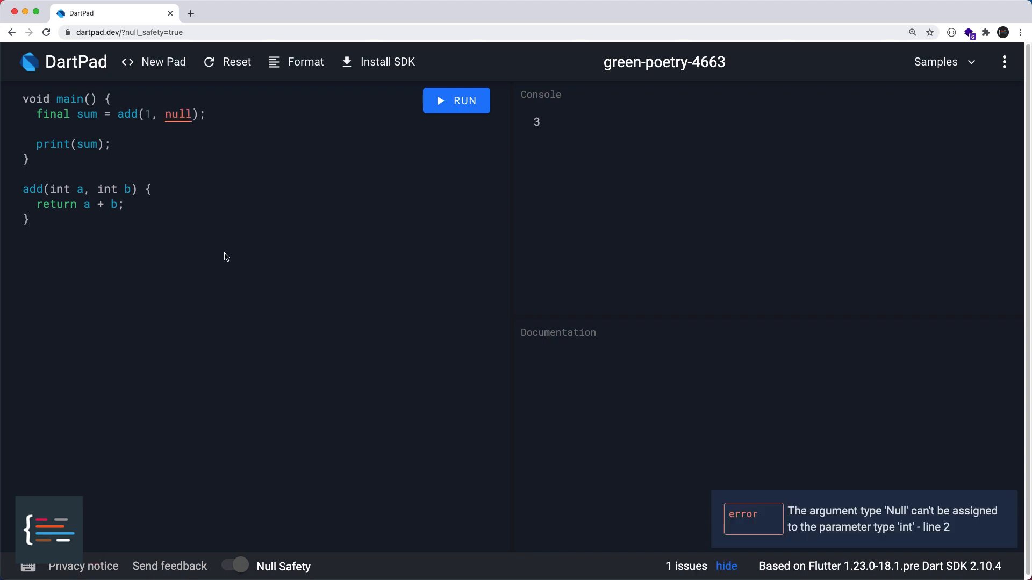
{"action": "mouse_move", "coordinate": [190, 203]}
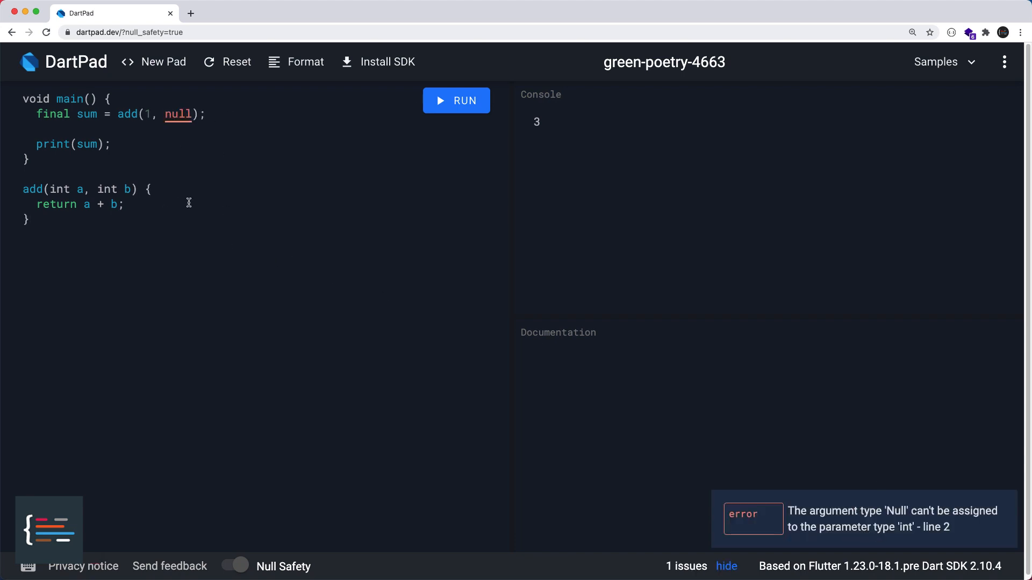
{"action": "type", "text": "?"}
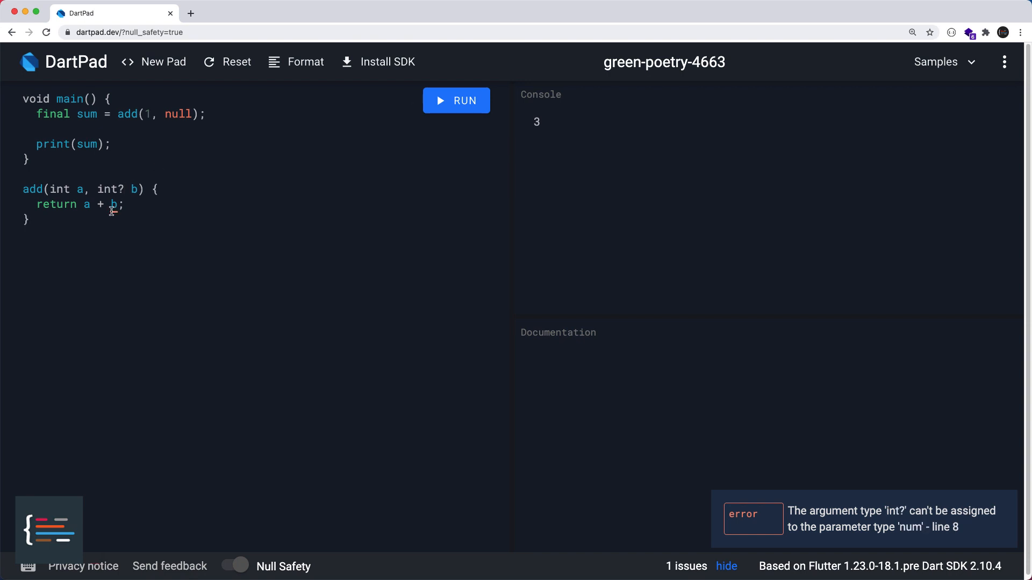
{"action": "type", "text": "(b =="}
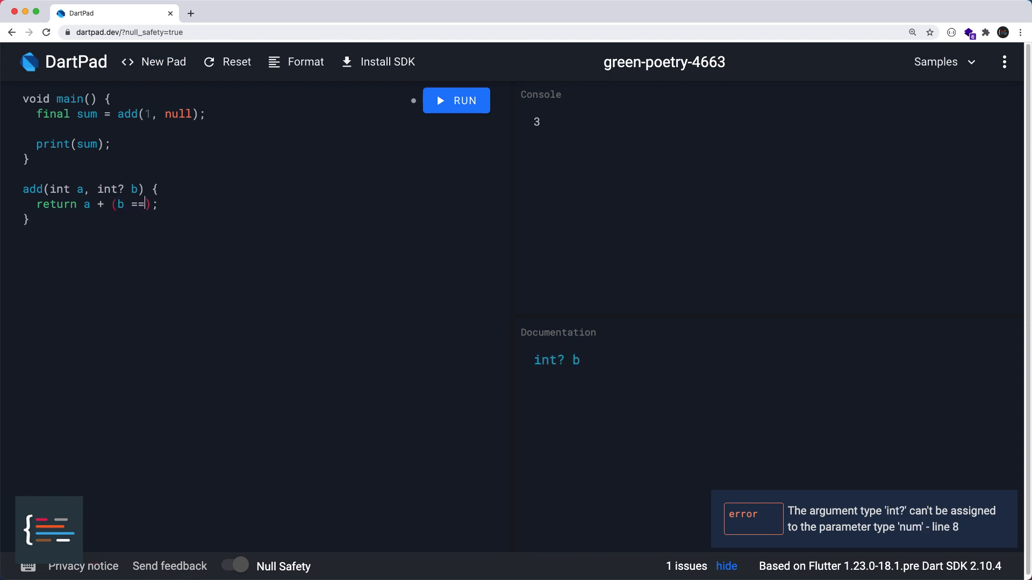
{"action": "type", "text": "null ? 0 : b"}
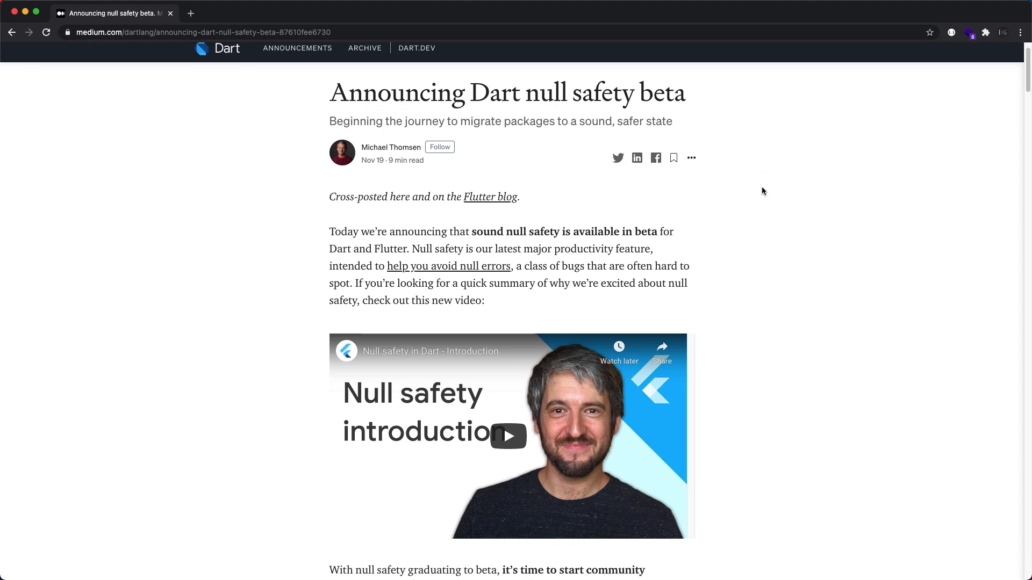
{"action": "scroll", "scroll_direction": "down", "scroll_amount": 3}
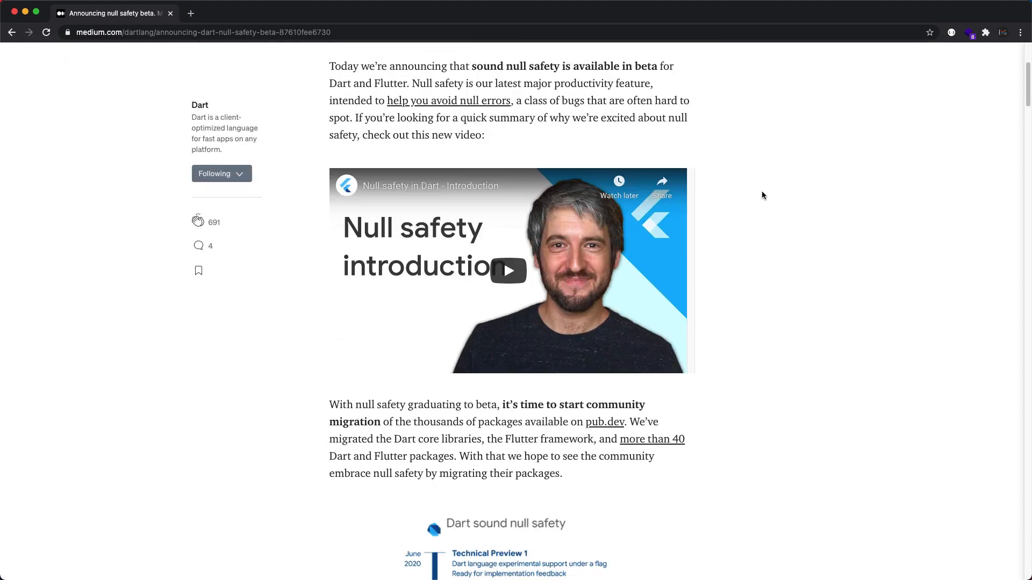
{"action": "scroll", "scroll_direction": "down", "scroll_amount": 3}
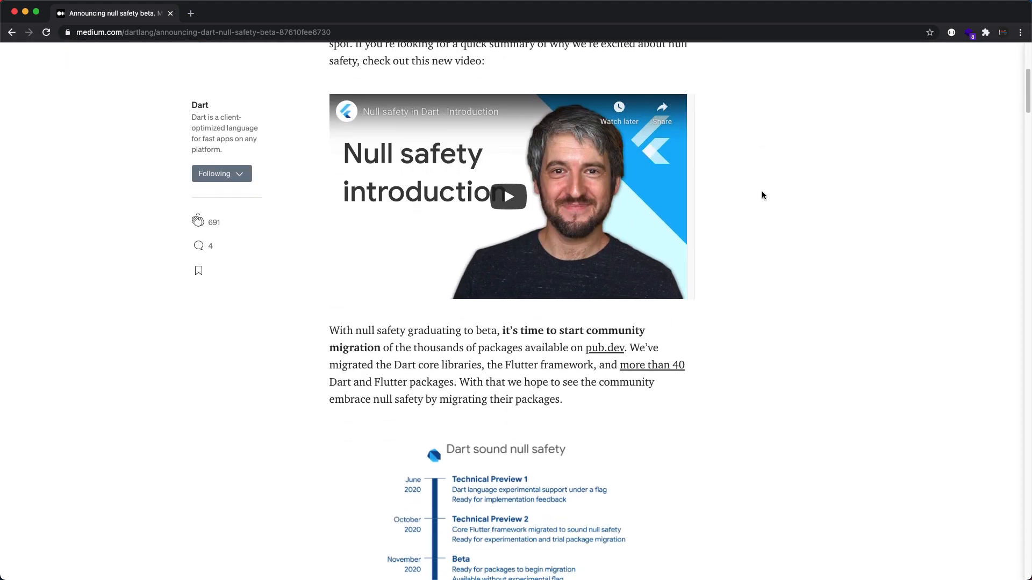
{"action": "scroll", "scroll_direction": "down", "scroll_amount": 3}
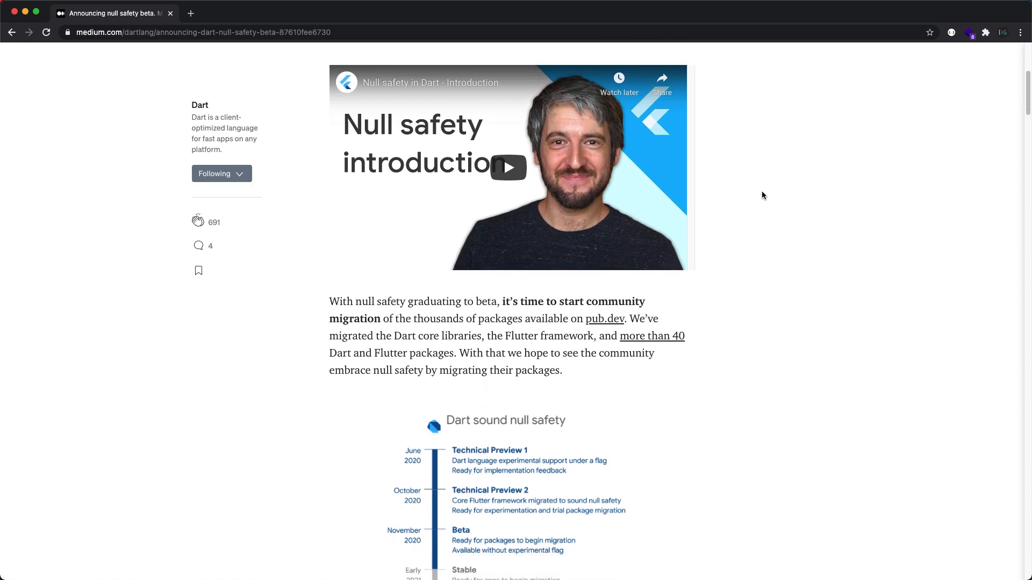
{"action": "scroll", "scroll_direction": "down", "scroll_amount": 3}
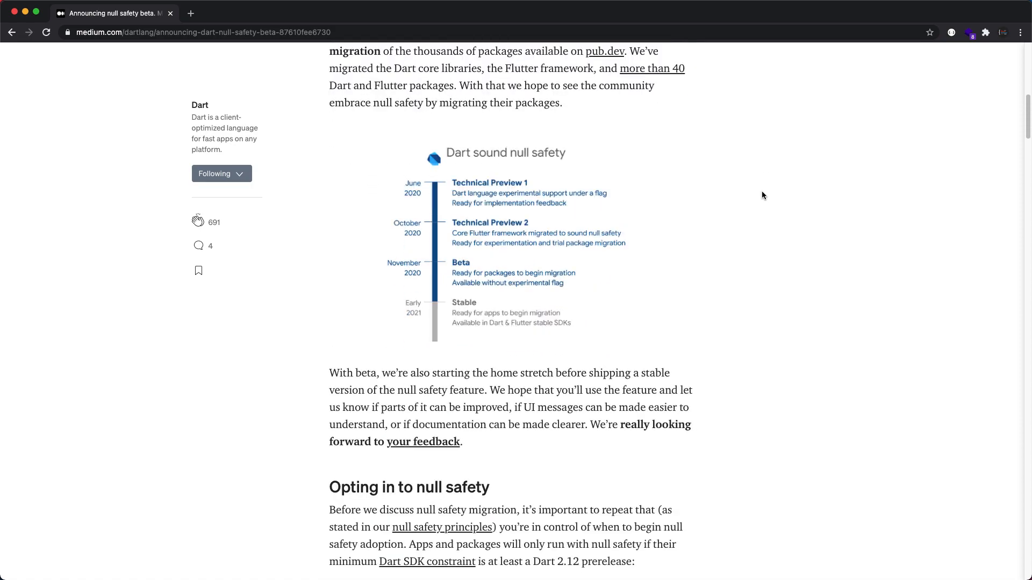
{"action": "scroll", "scroll_direction": "down", "scroll_amount": 3}
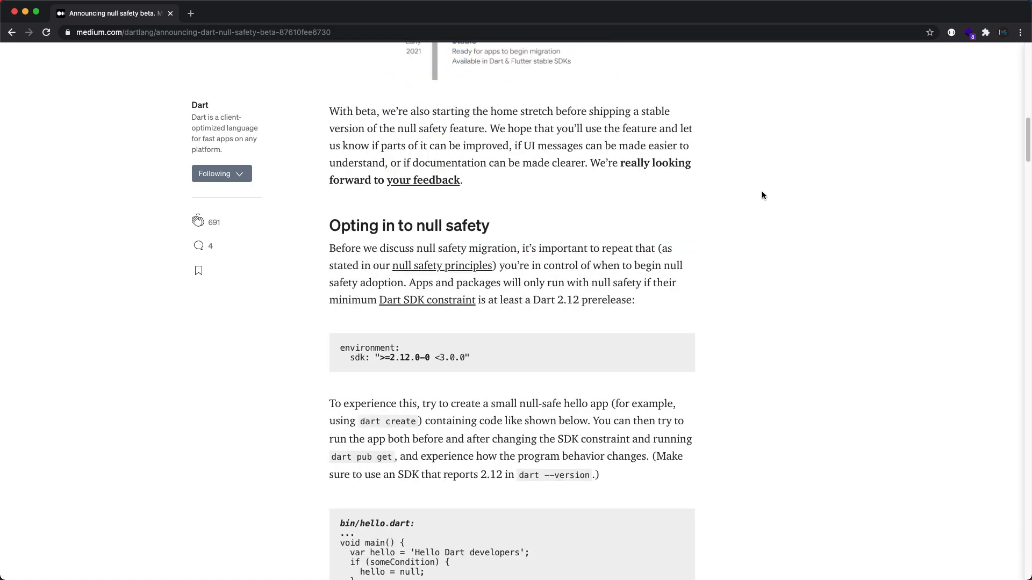
{"action": "scroll", "scroll_direction": "down", "scroll_amount": 3}
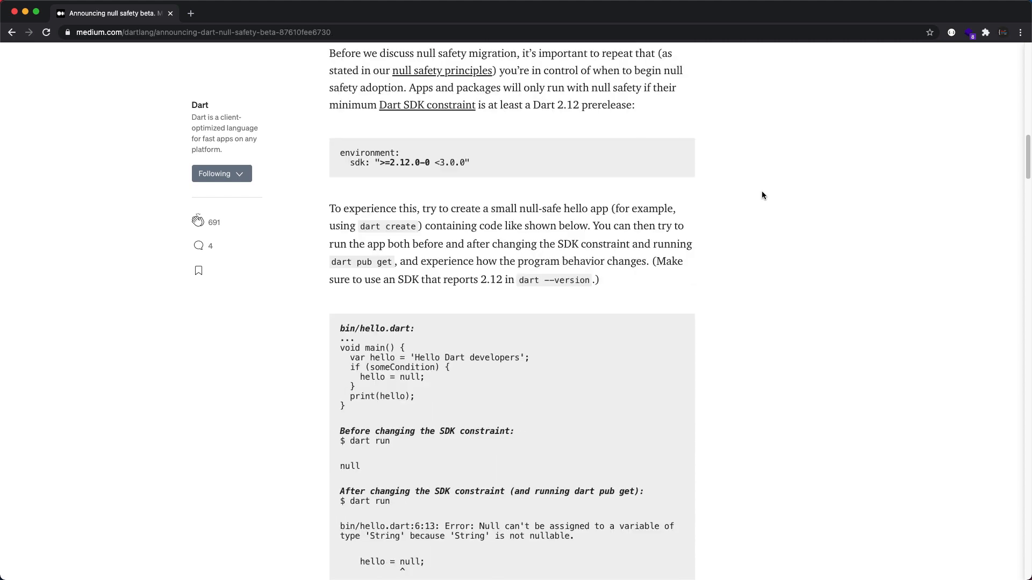
{"action": "scroll", "scroll_direction": "down", "scroll_amount": 3}
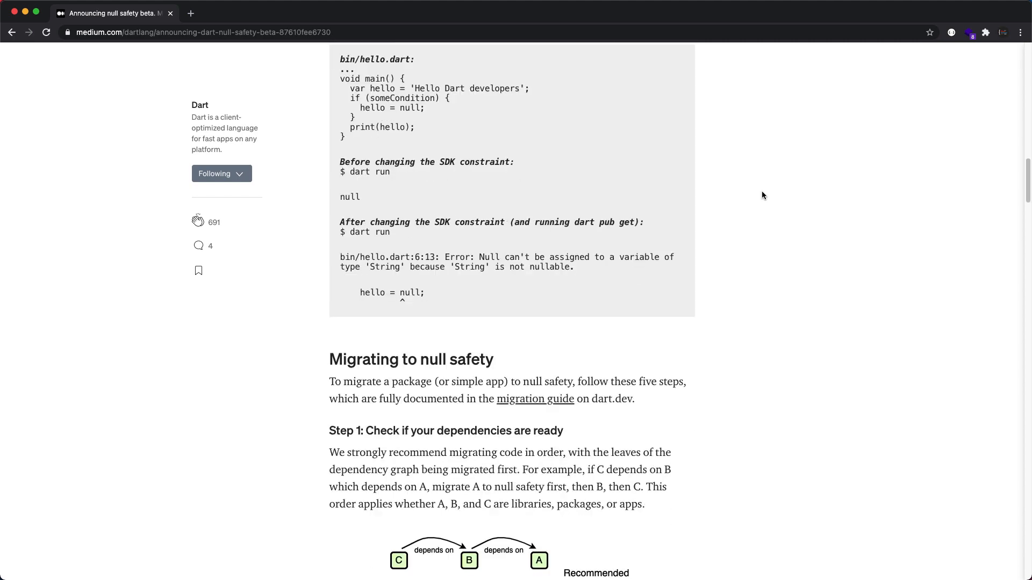
{"action": "scroll", "scroll_direction": "down", "scroll_amount": 3}
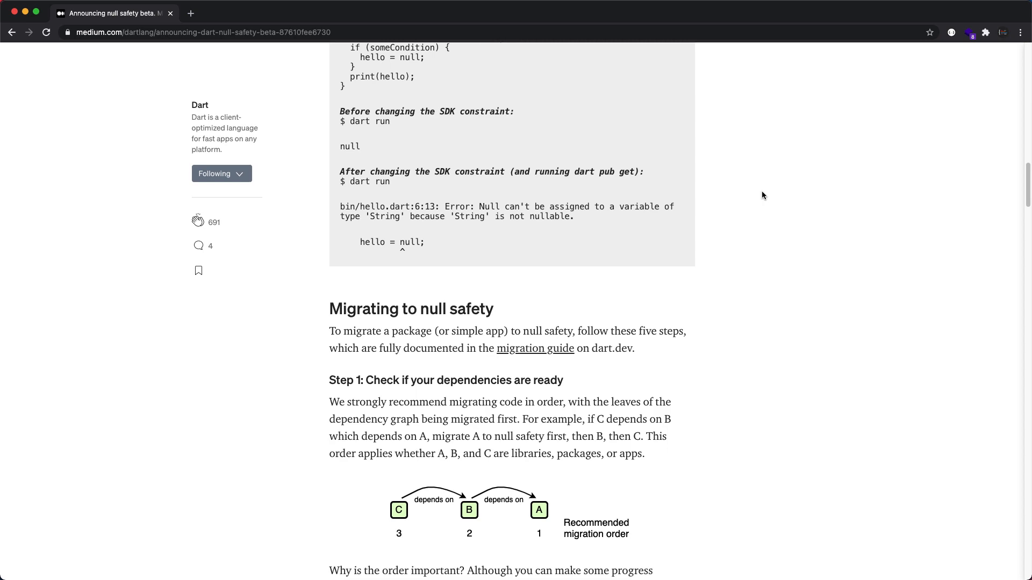
{"action": "scroll", "scroll_direction": "down", "scroll_amount": 3}
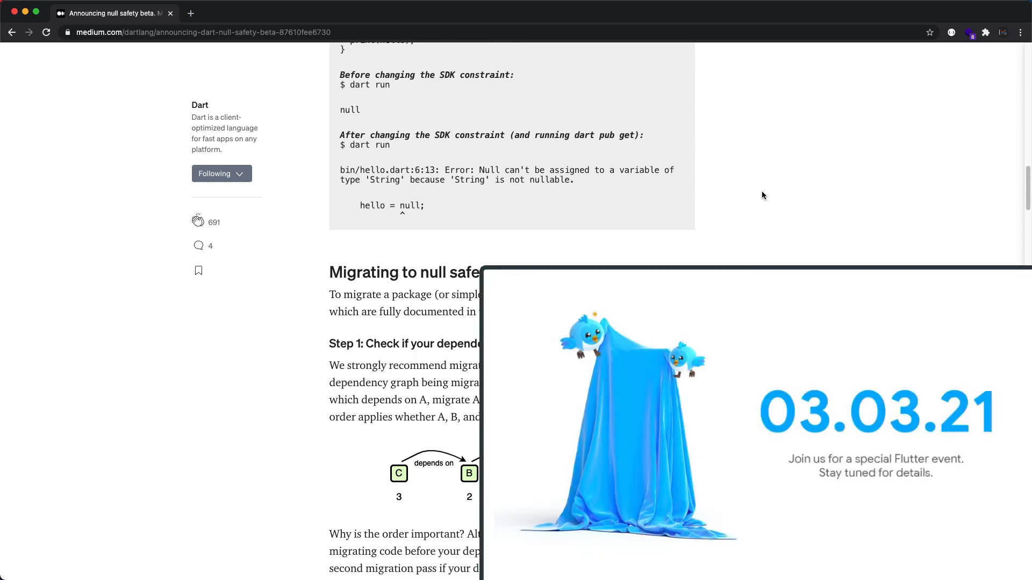
{"action": "scroll", "scroll_direction": "down", "scroll_amount": 3}
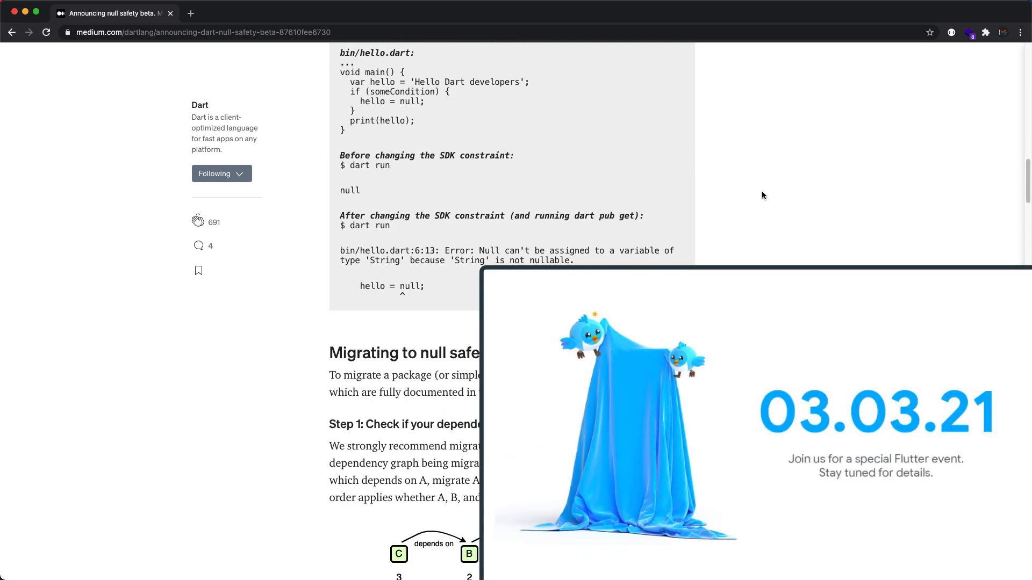
{"action": "scroll", "scroll_direction": "up", "scroll_amount": 3}
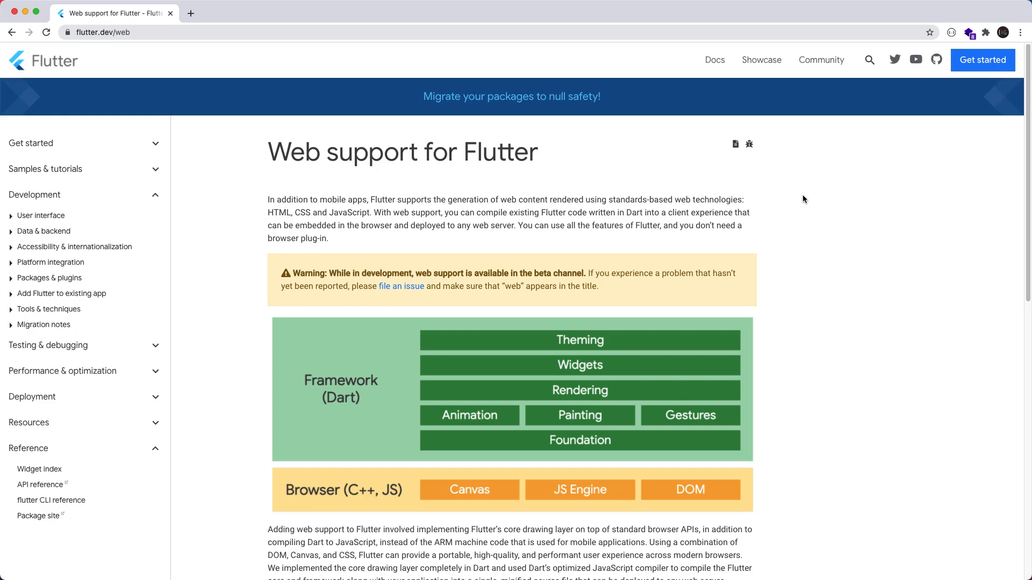
{"action": "scroll", "scroll_direction": "down", "scroll_amount": 3}
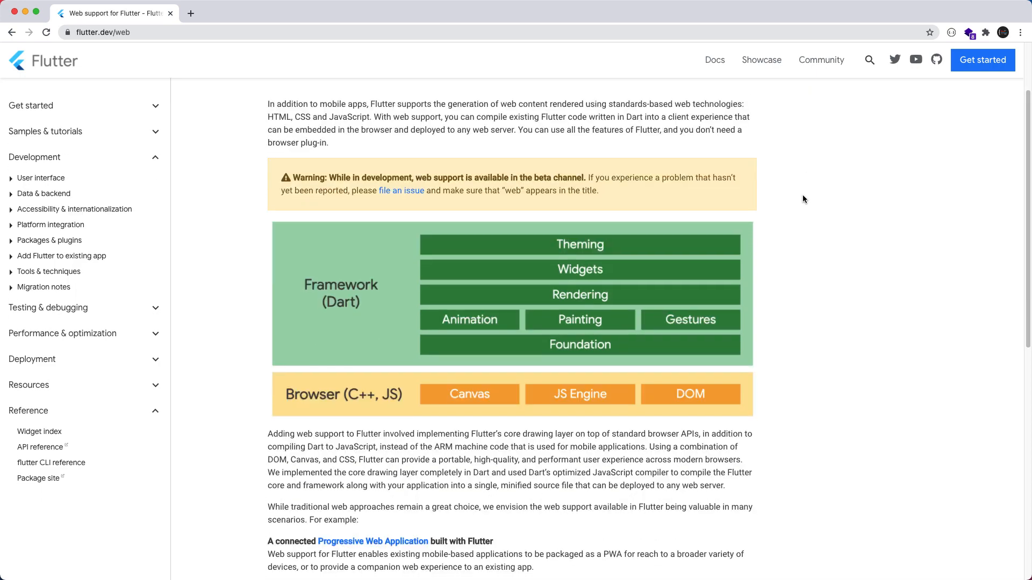
{"action": "scroll", "scroll_direction": "down", "scroll_amount": 3}
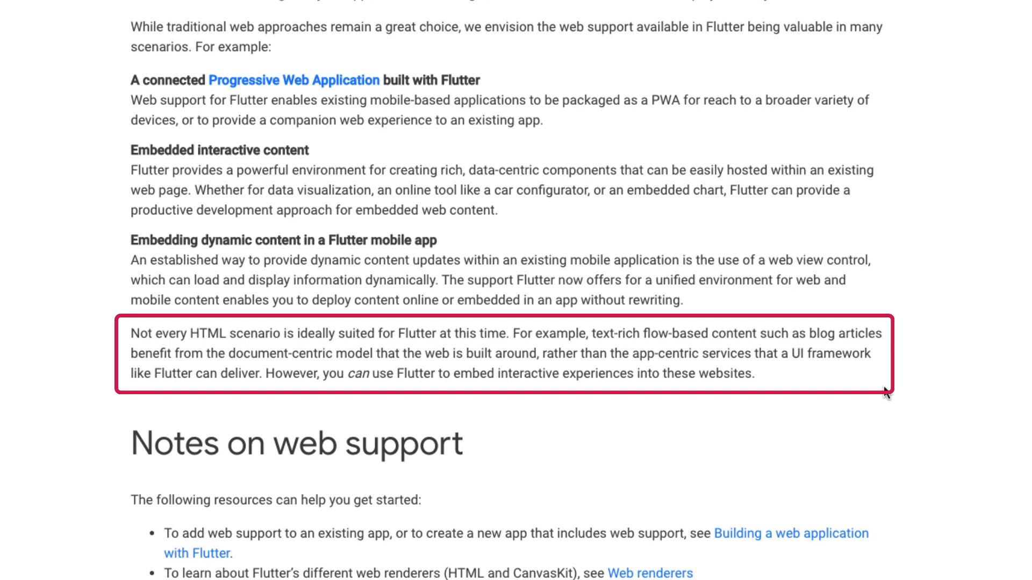
{"action": "scroll", "scroll_direction": "up", "scroll_amount": 3}
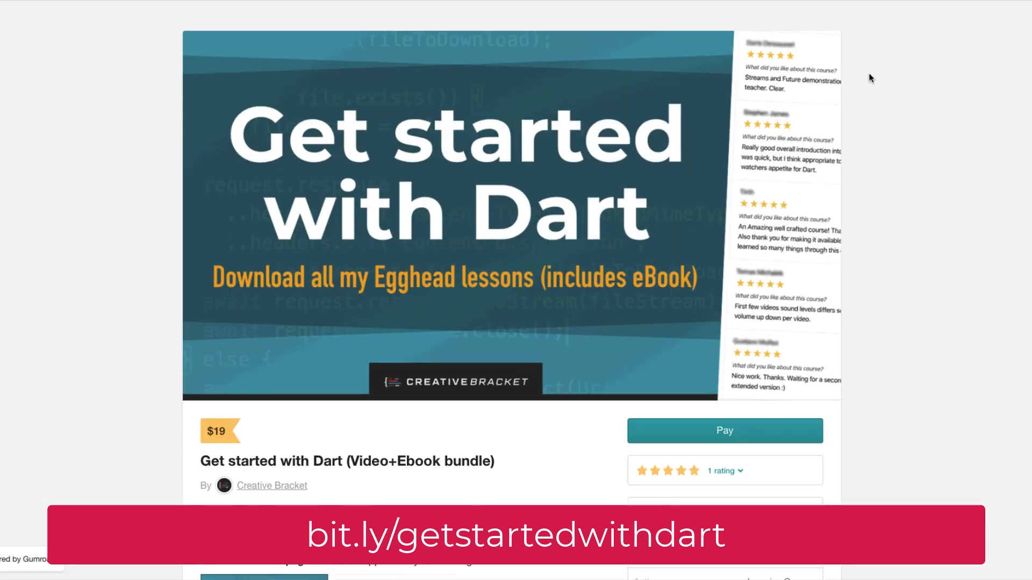
{"action": "scroll", "scroll_direction": "down", "scroll_amount": 3}
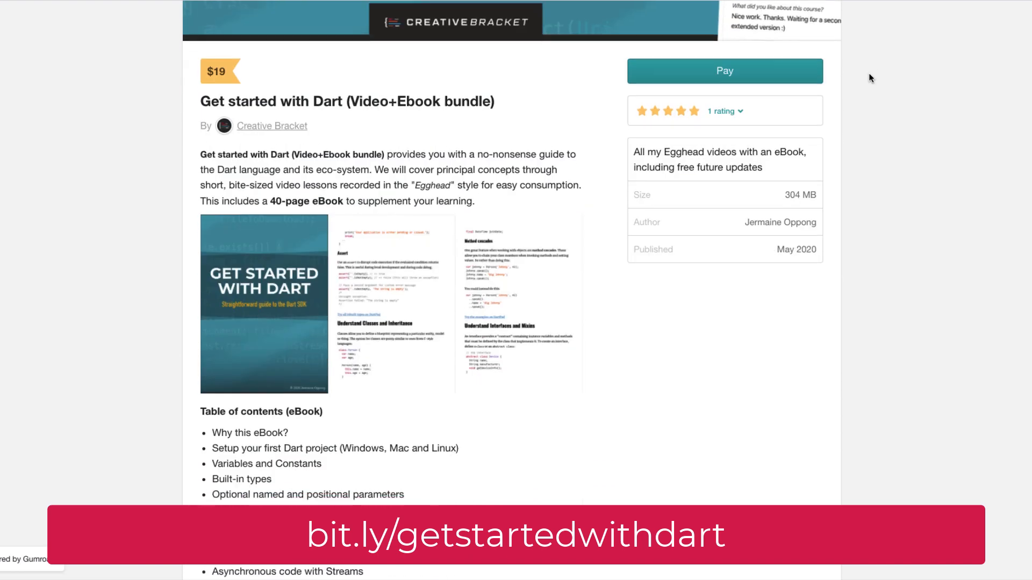
{"action": "scroll", "scroll_direction": "down", "scroll_amount": 3}
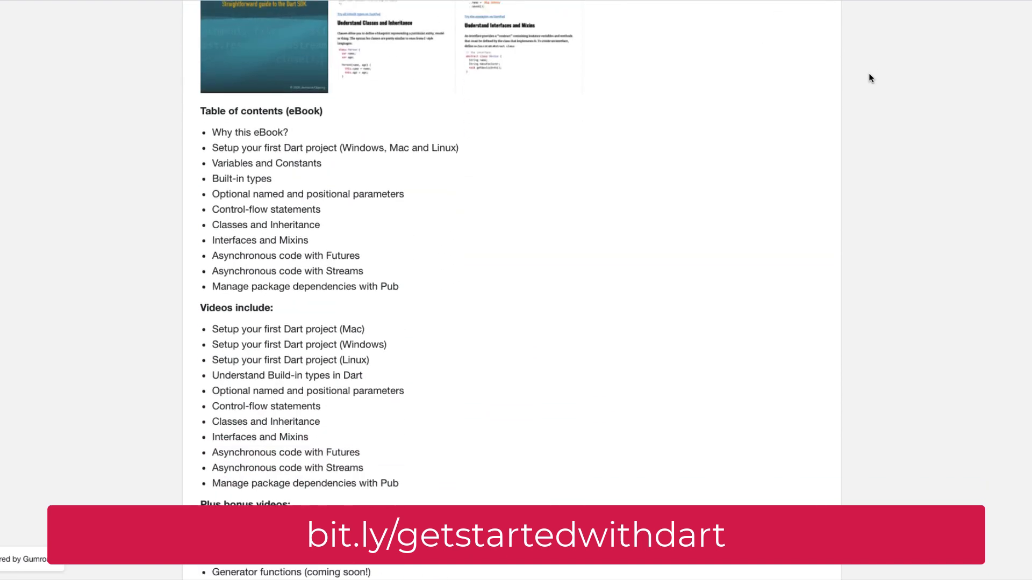